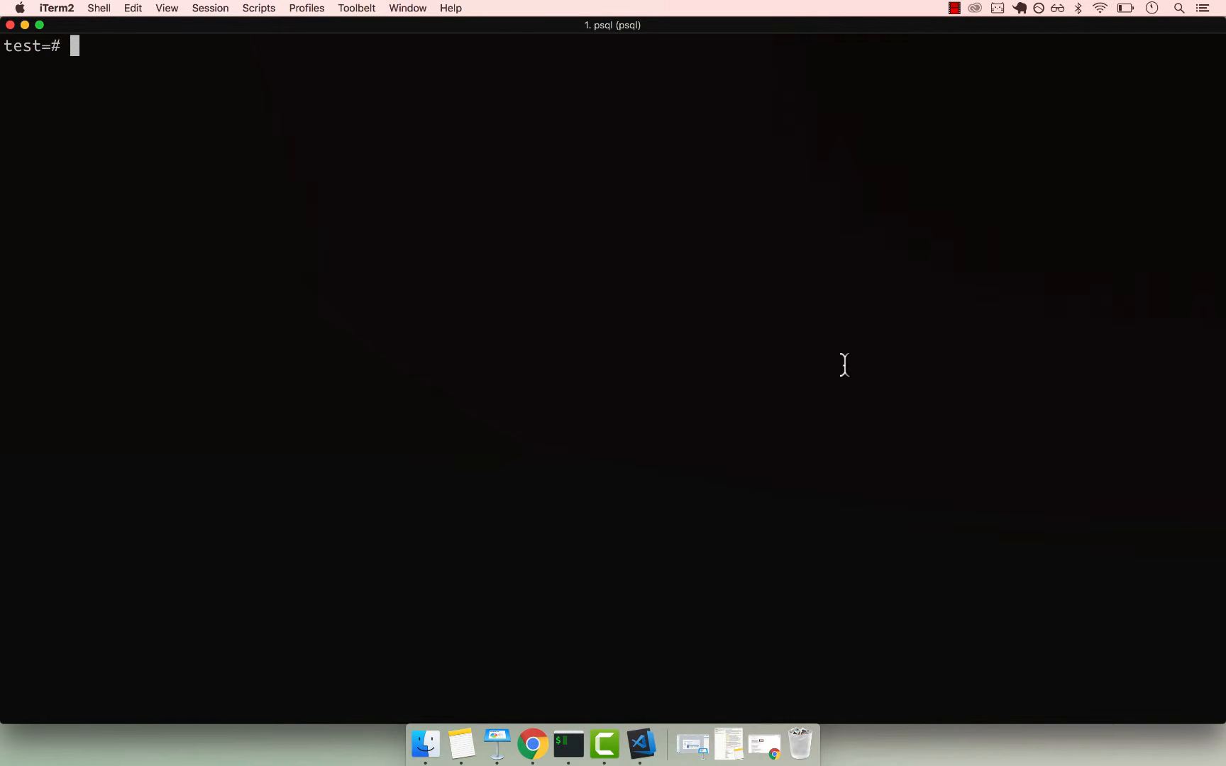
Step: Describe the person table with \d person to list its seven columns and primary key
type("\\d person")
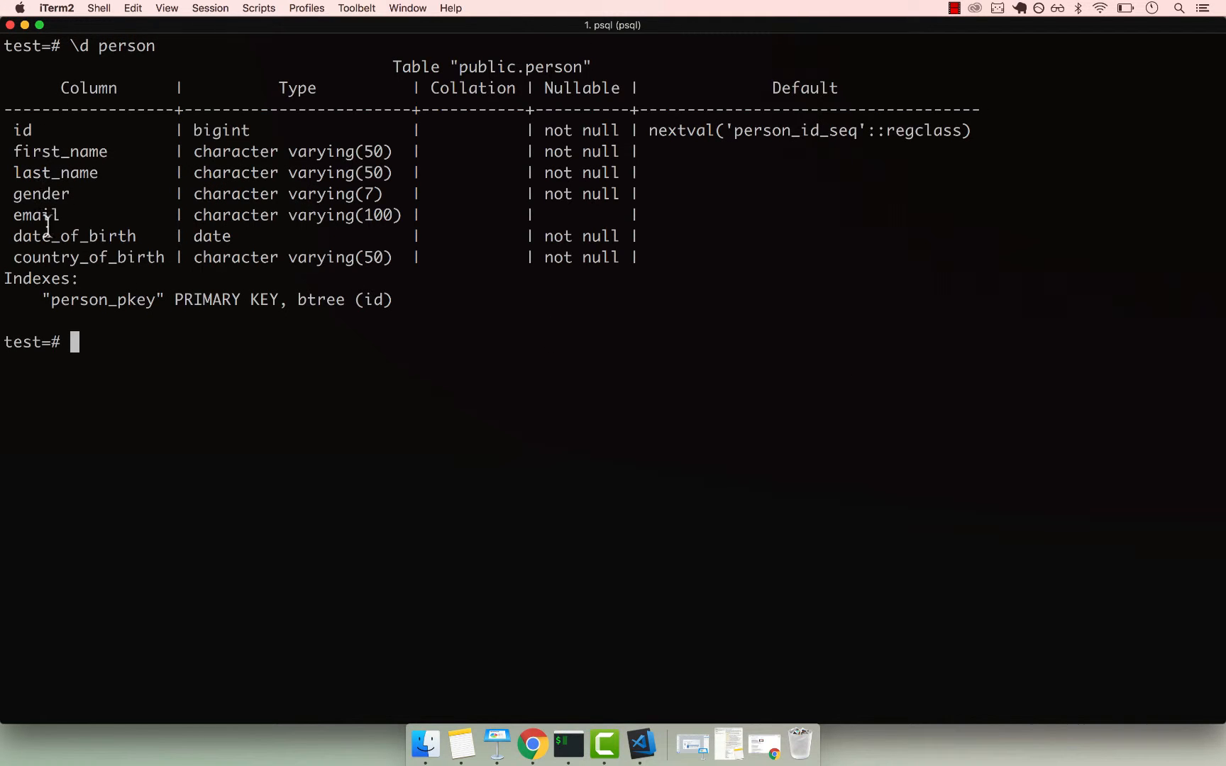
mouse_move(64, 252)
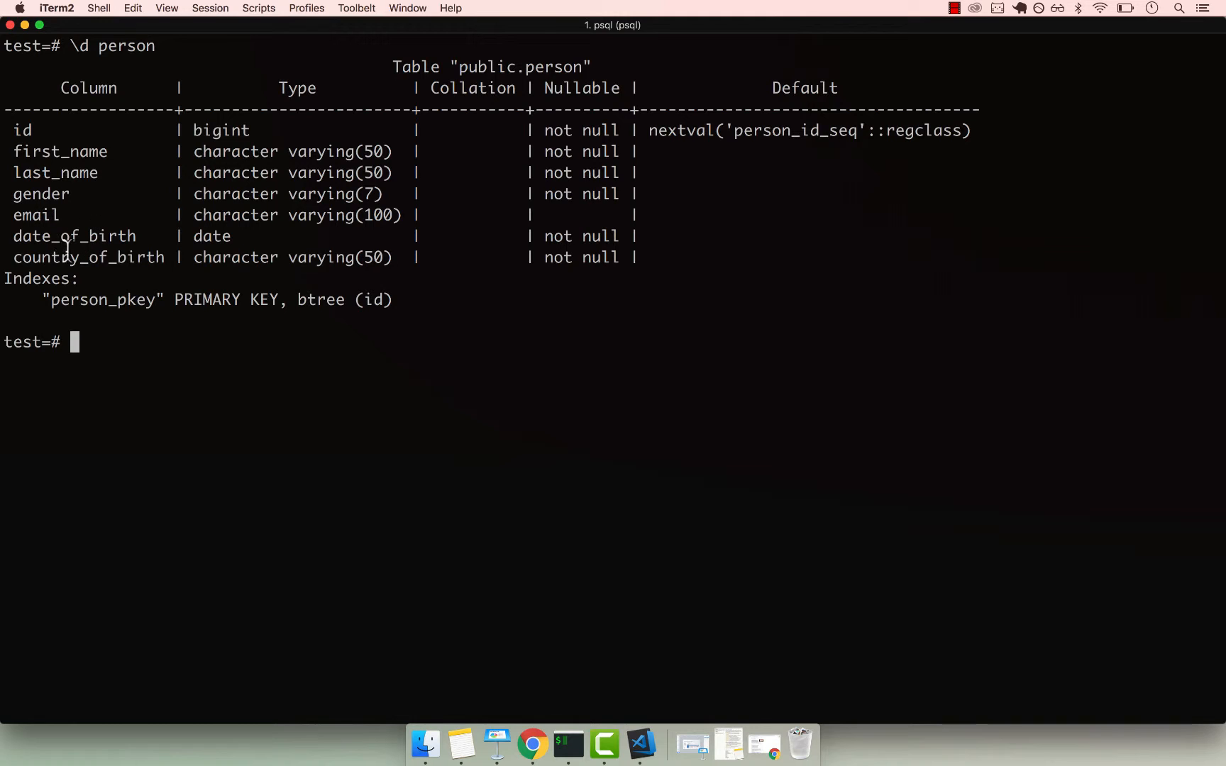
mouse_move(221, 354)
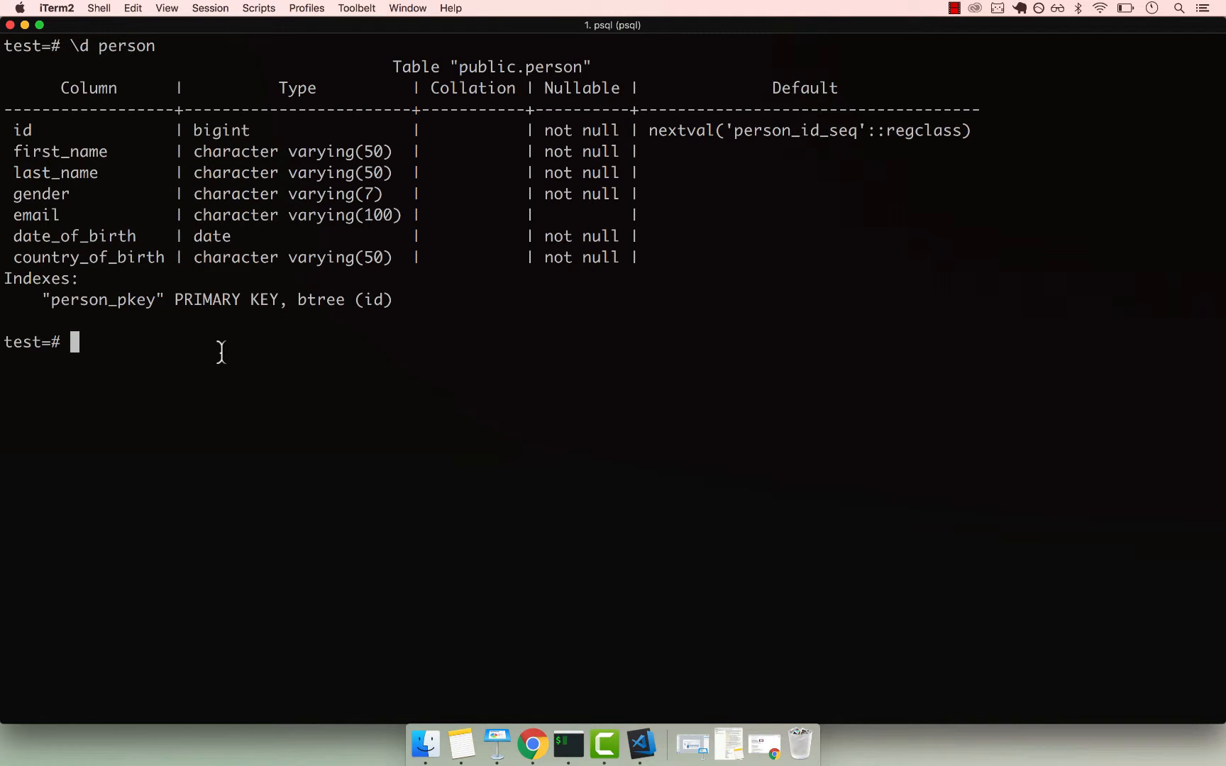
Step: Query first_name, last_name, gender, country_of_birth and date_of_birth from person
type("S")
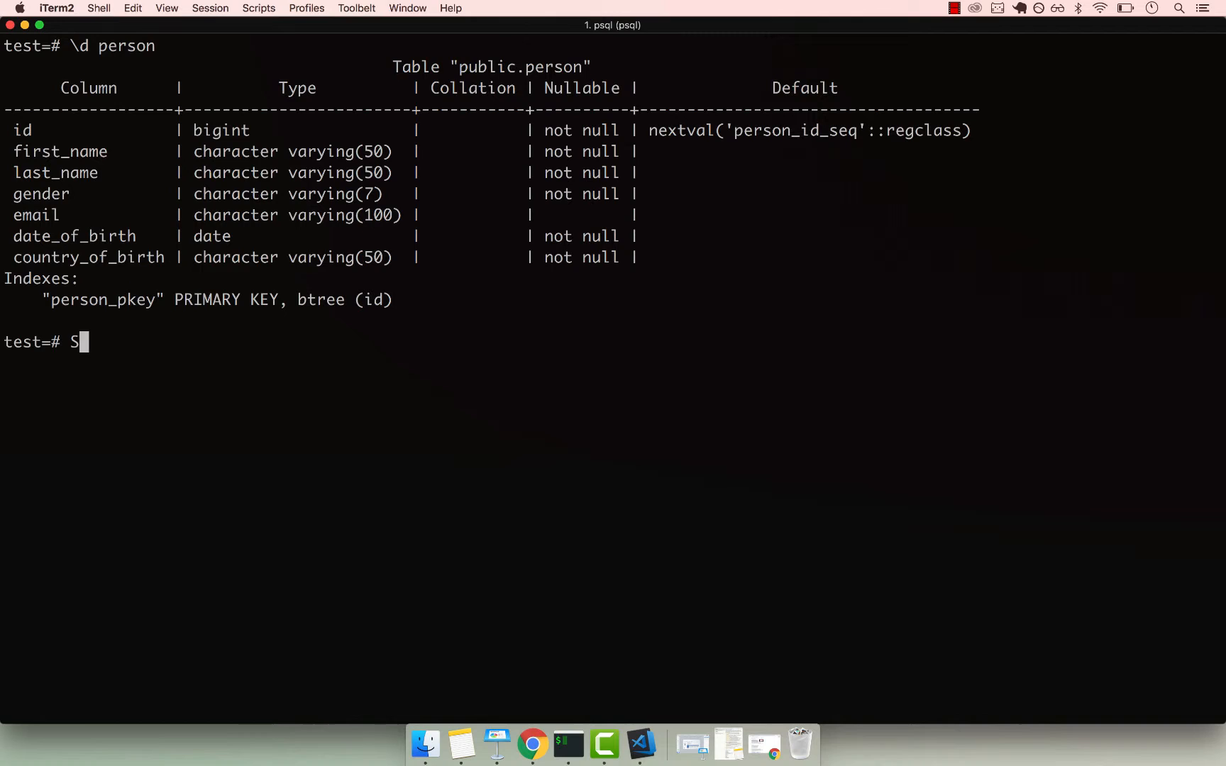
type("ELECT fir")
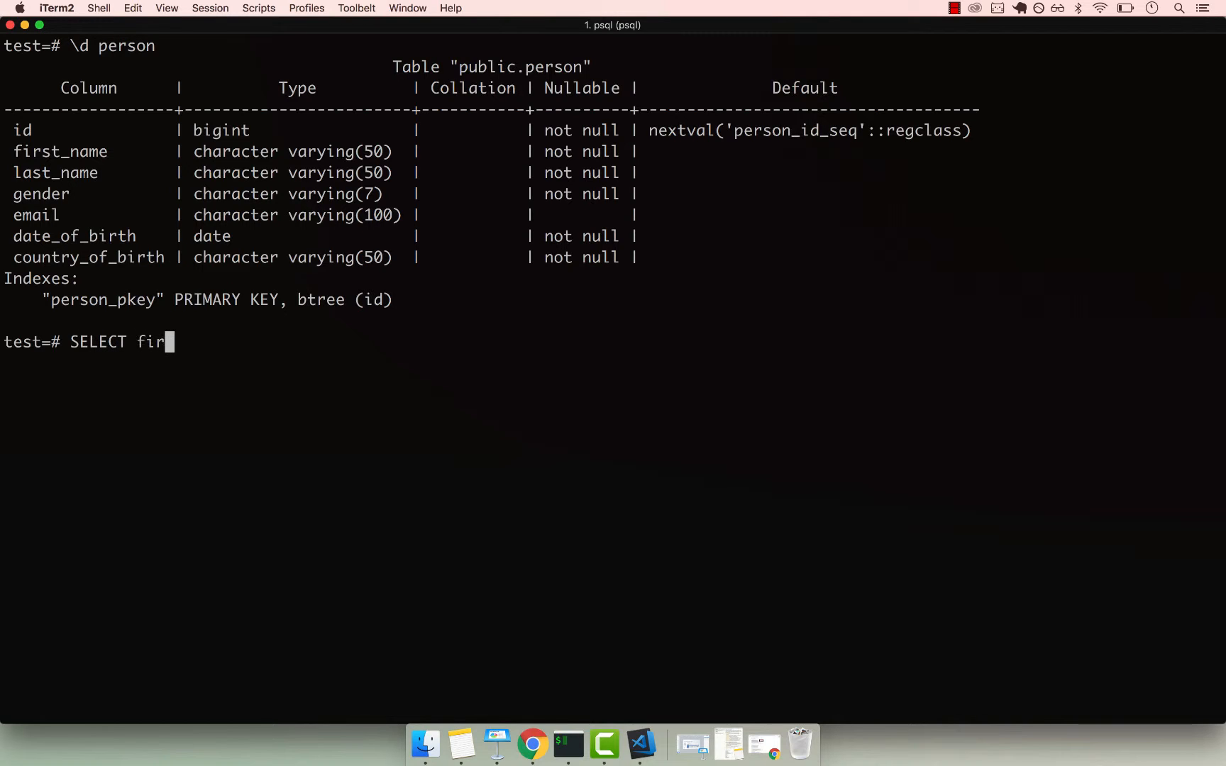
type("st_name, last")
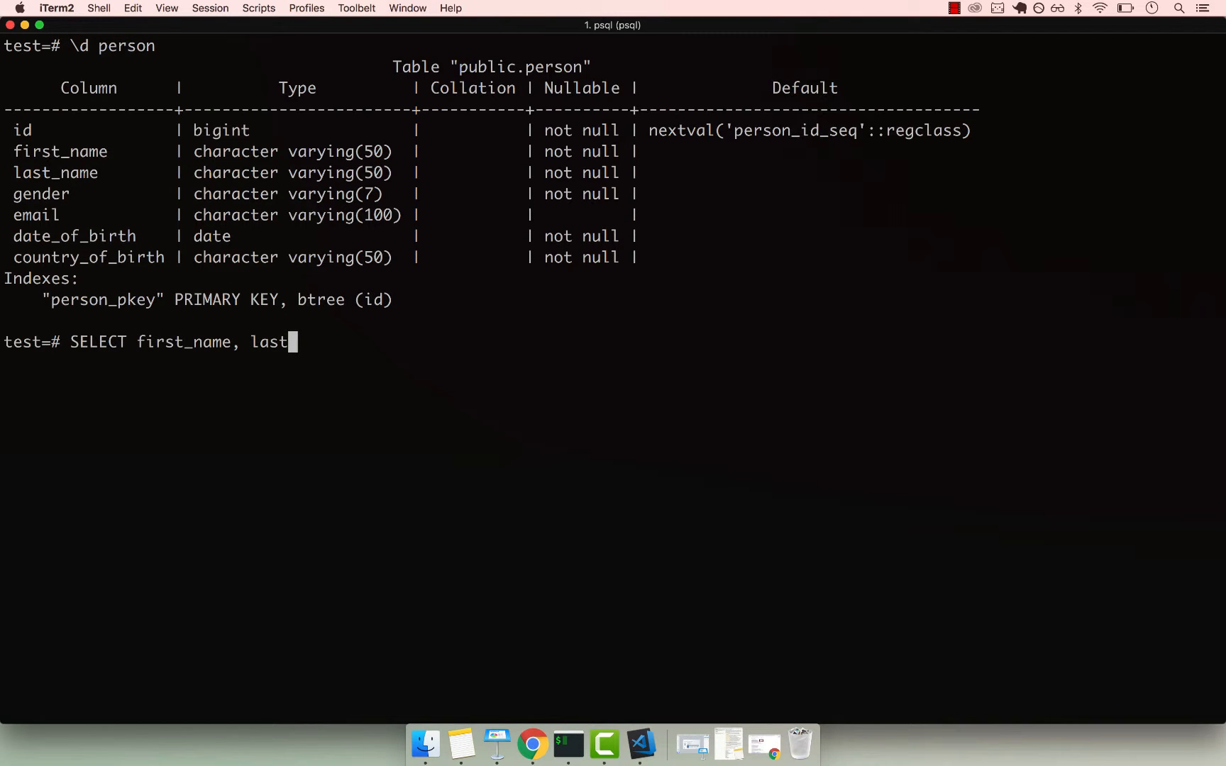
type("_name, gender, county_or_birth, date_")
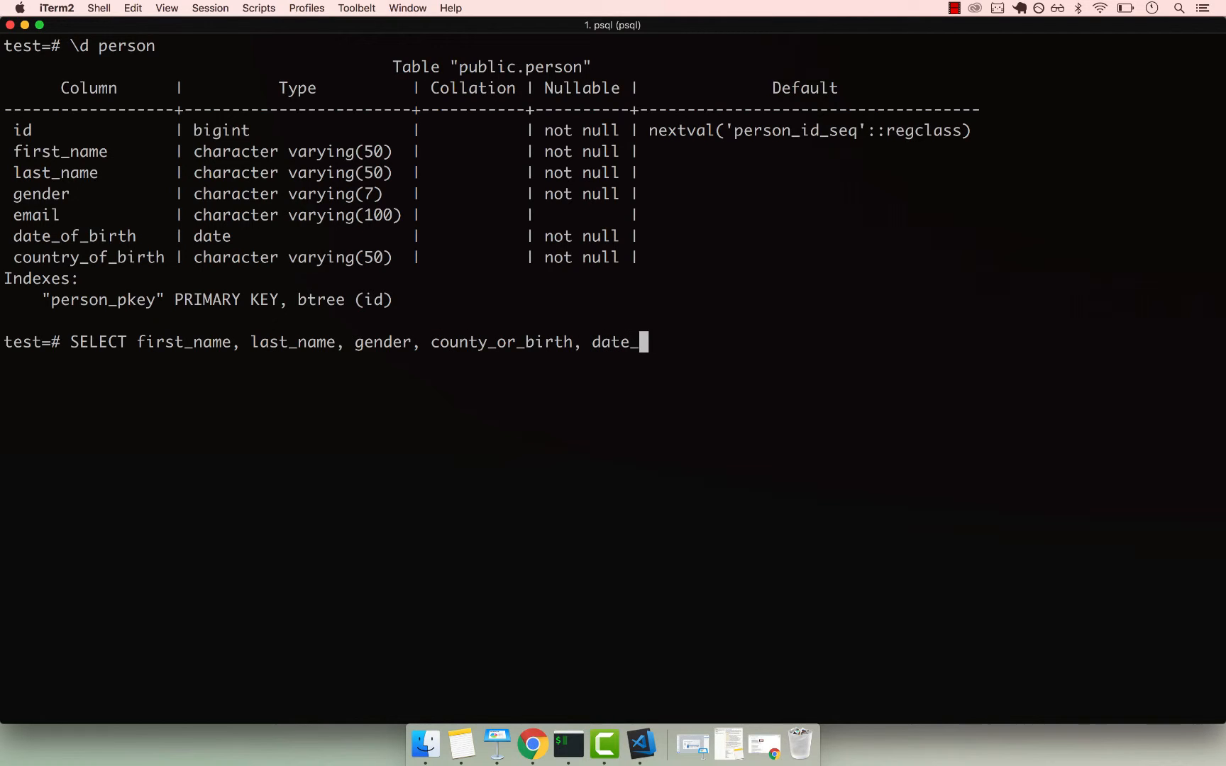
type("of_birth FROM person;")
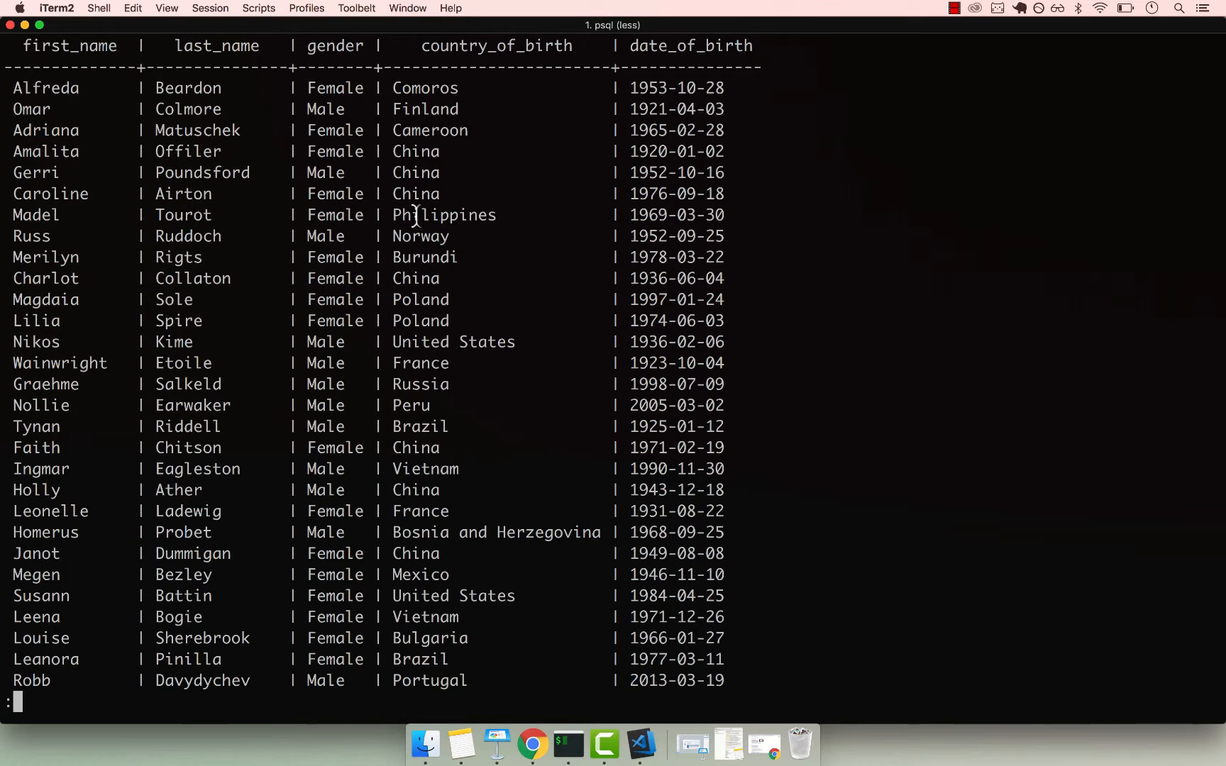
mouse_move(291, 289)
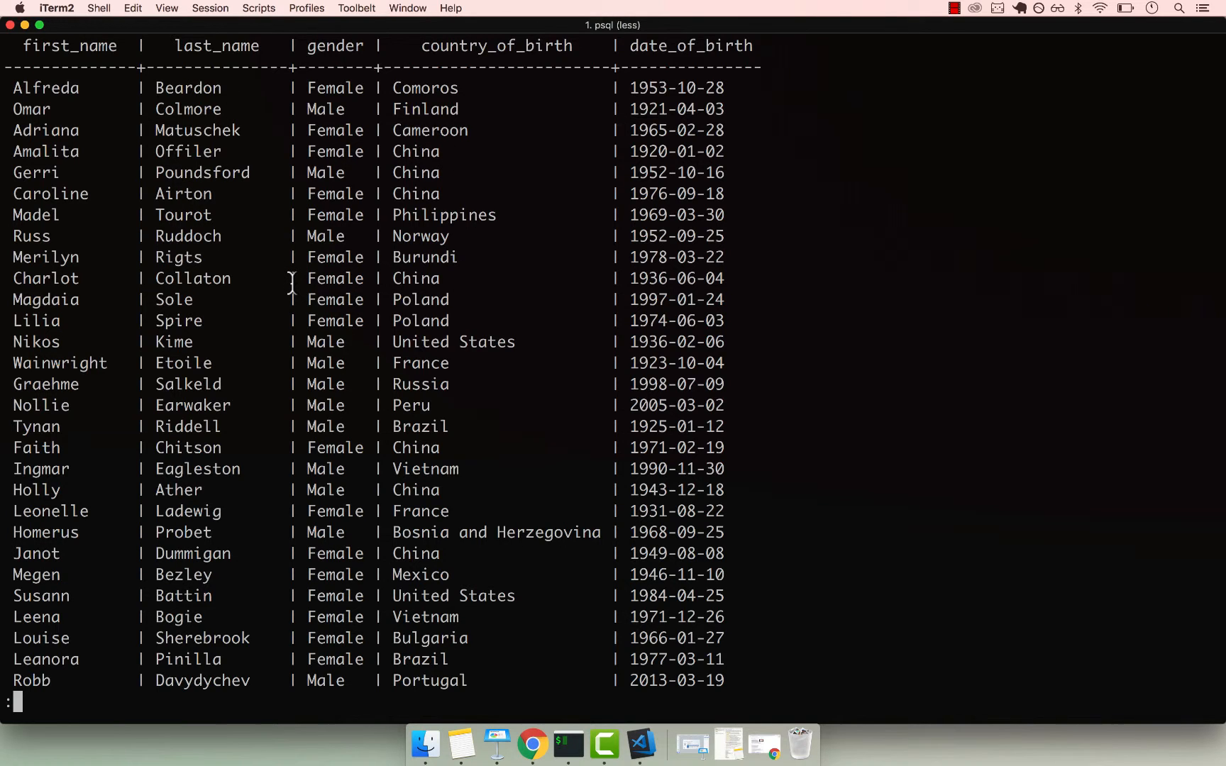
mouse_move(264, 125)
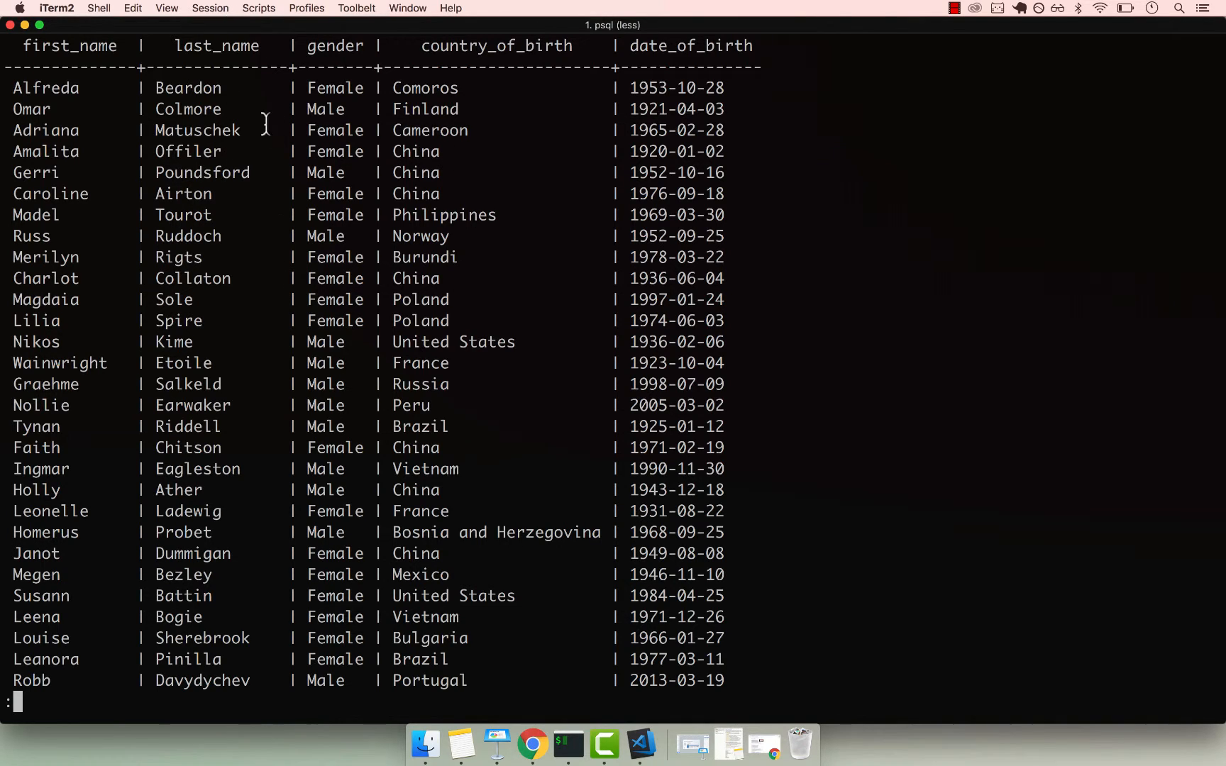
mouse_move(490, 45)
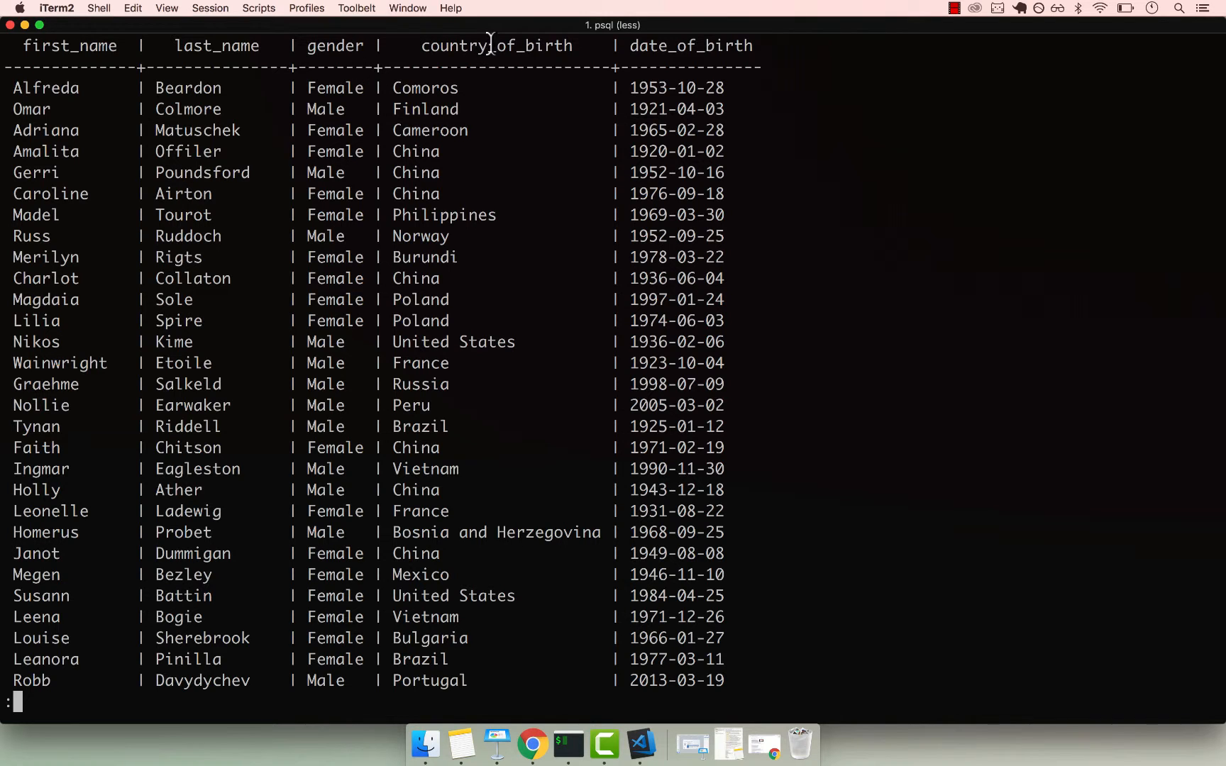
mouse_move(701, 81)
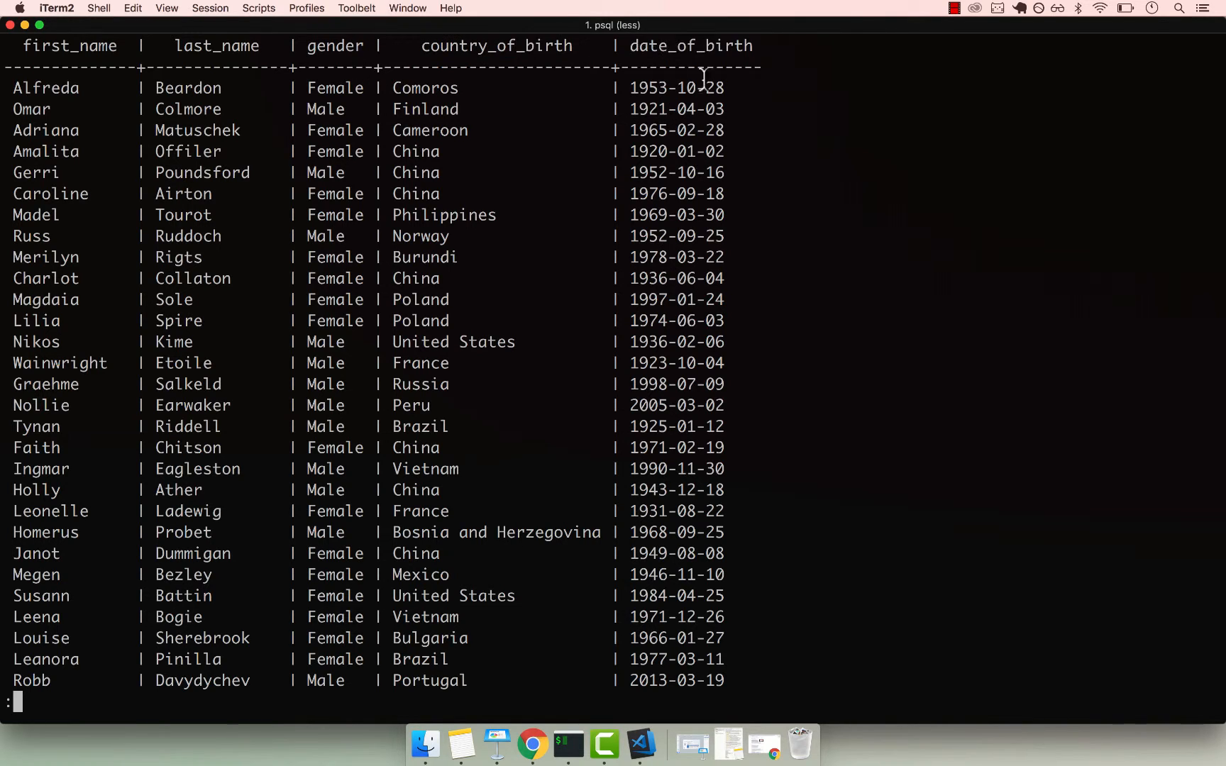
mouse_move(766, 24)
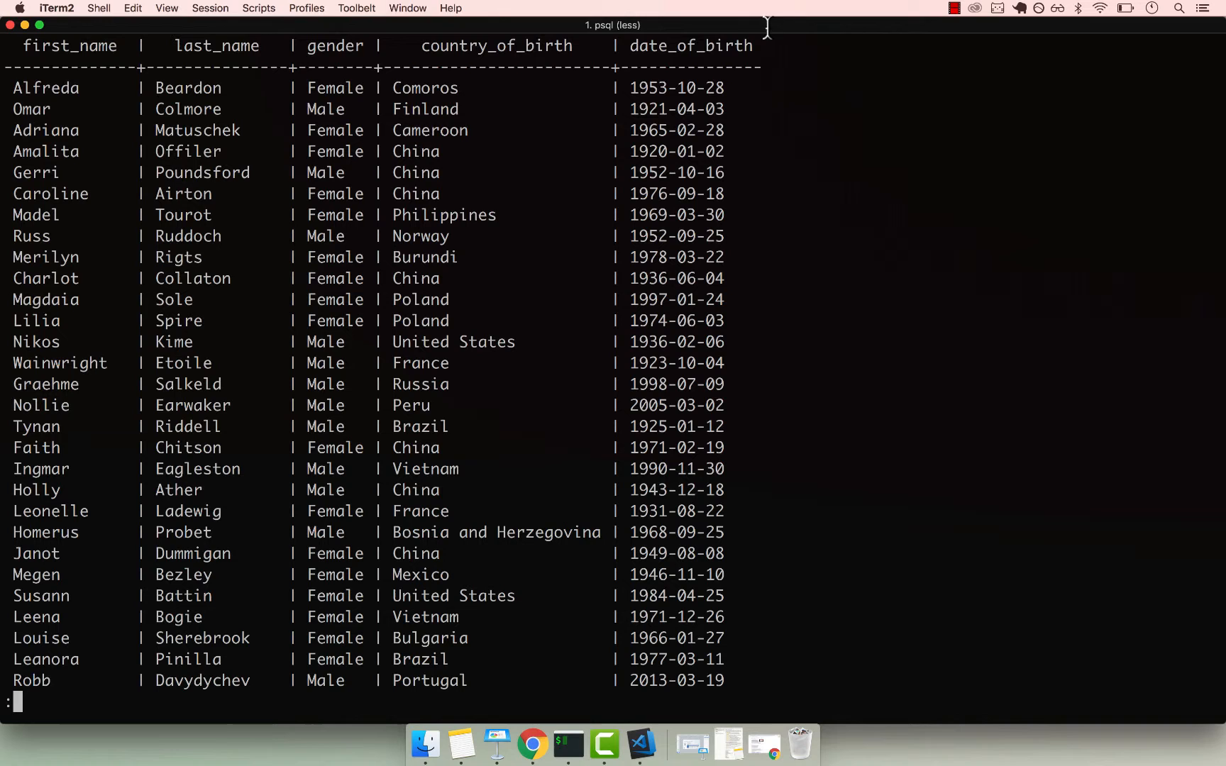
mouse_move(790, 50)
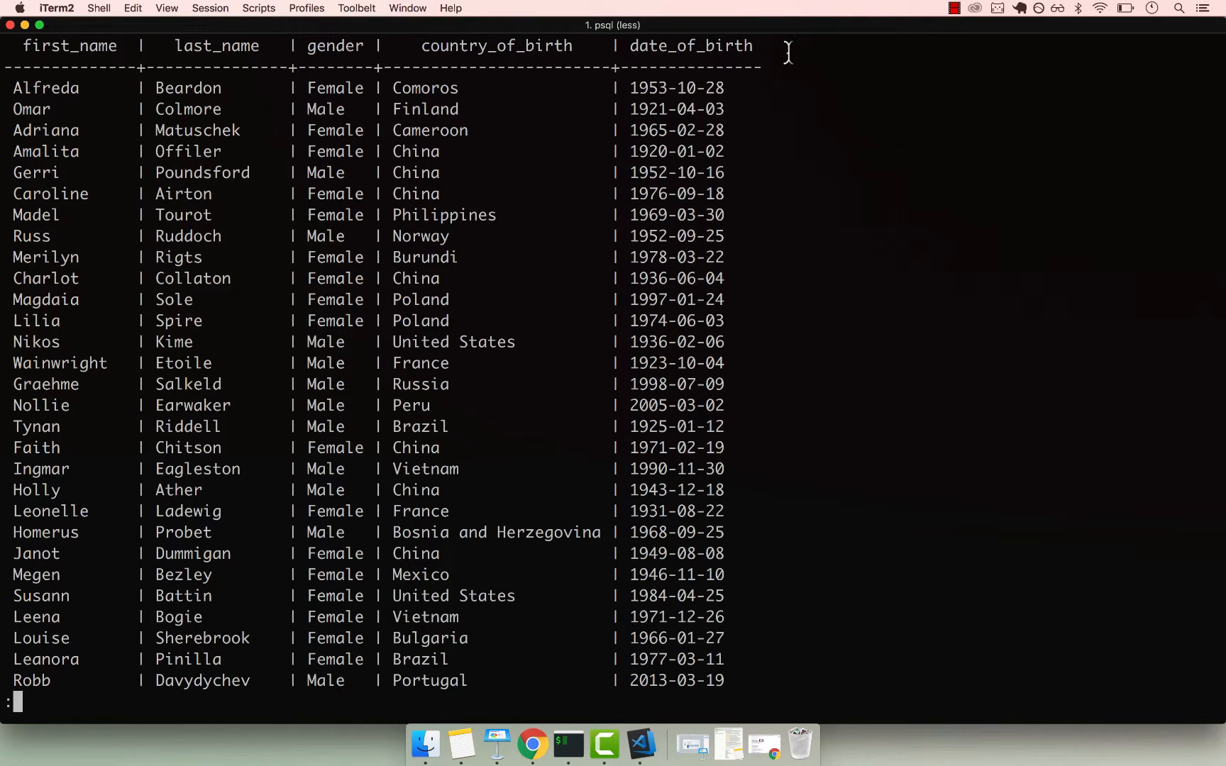
mouse_move(824, 55)
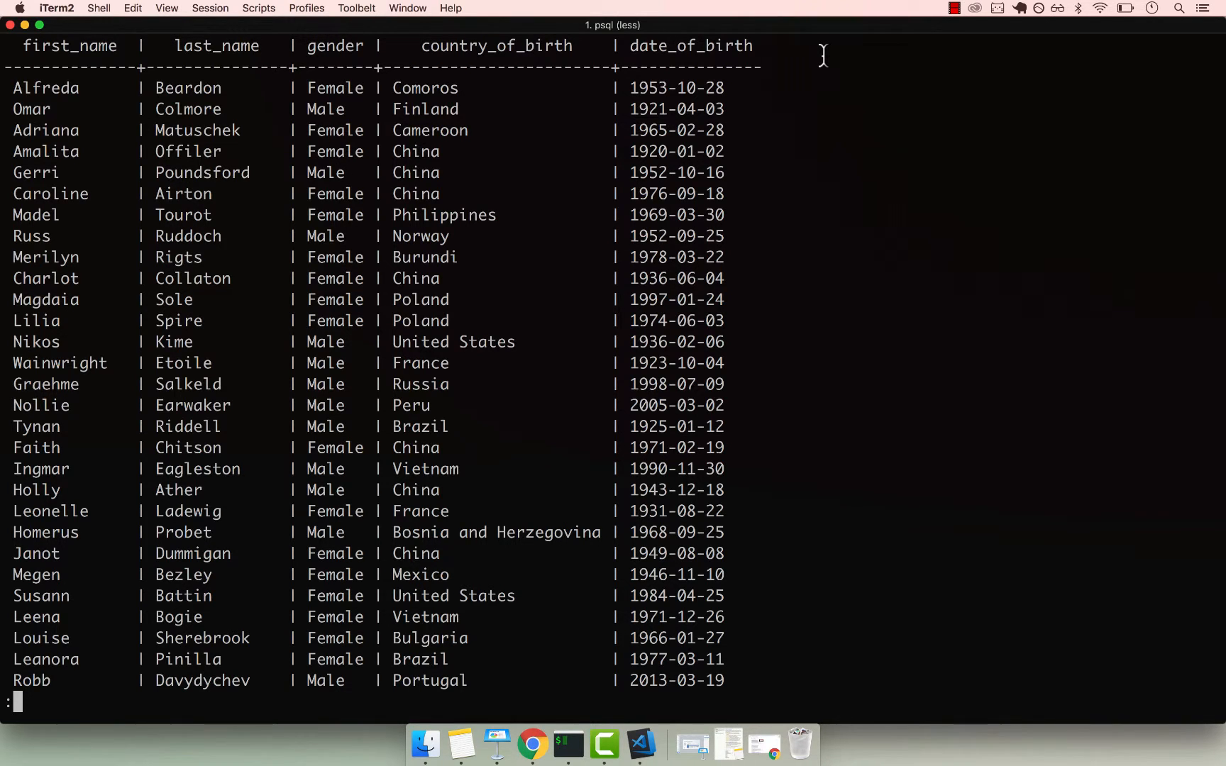
Step: Add AGE(NOW(), date_of_birth) AS age to the recalled person query
key("q")
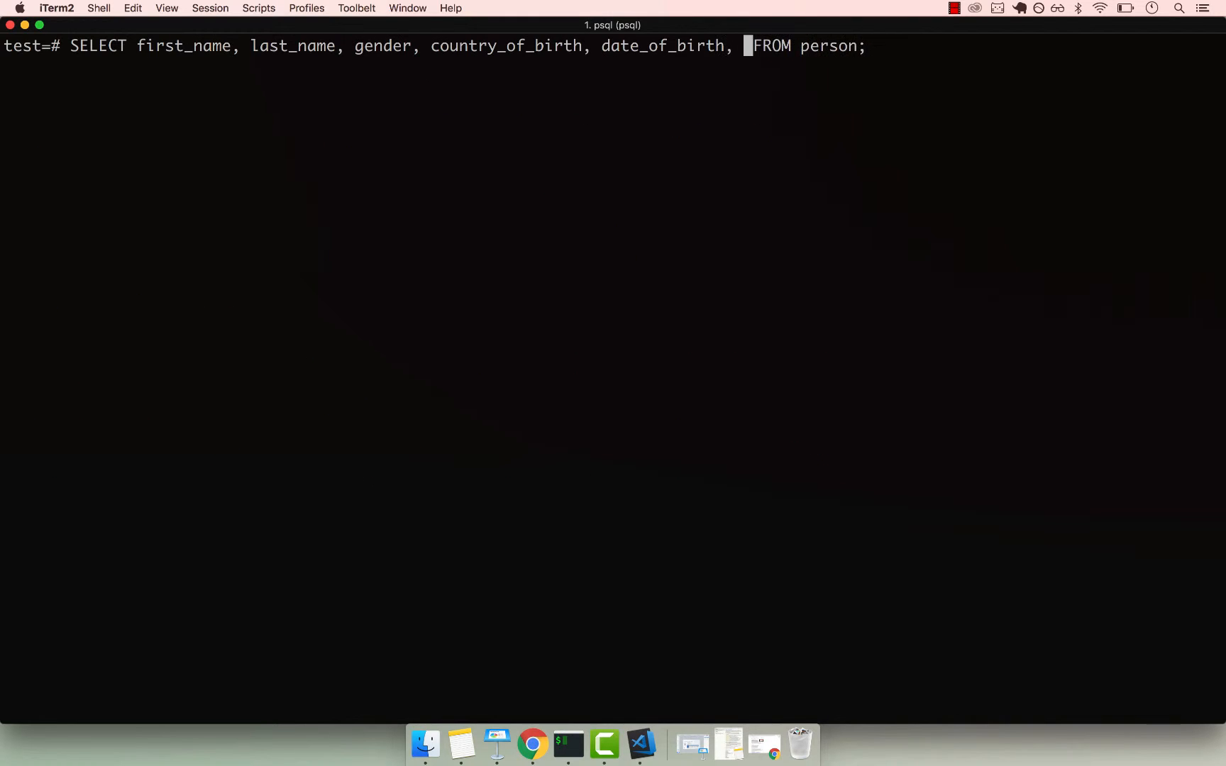
type("AGE")
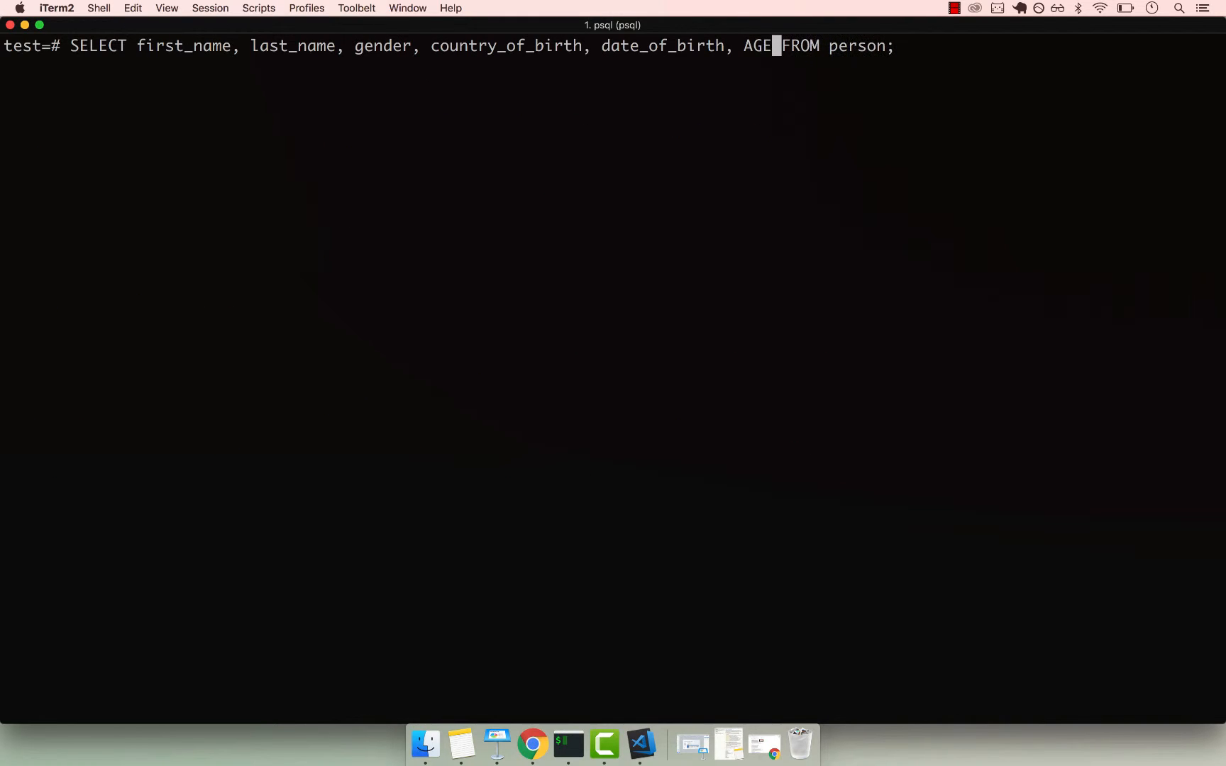
type("()")
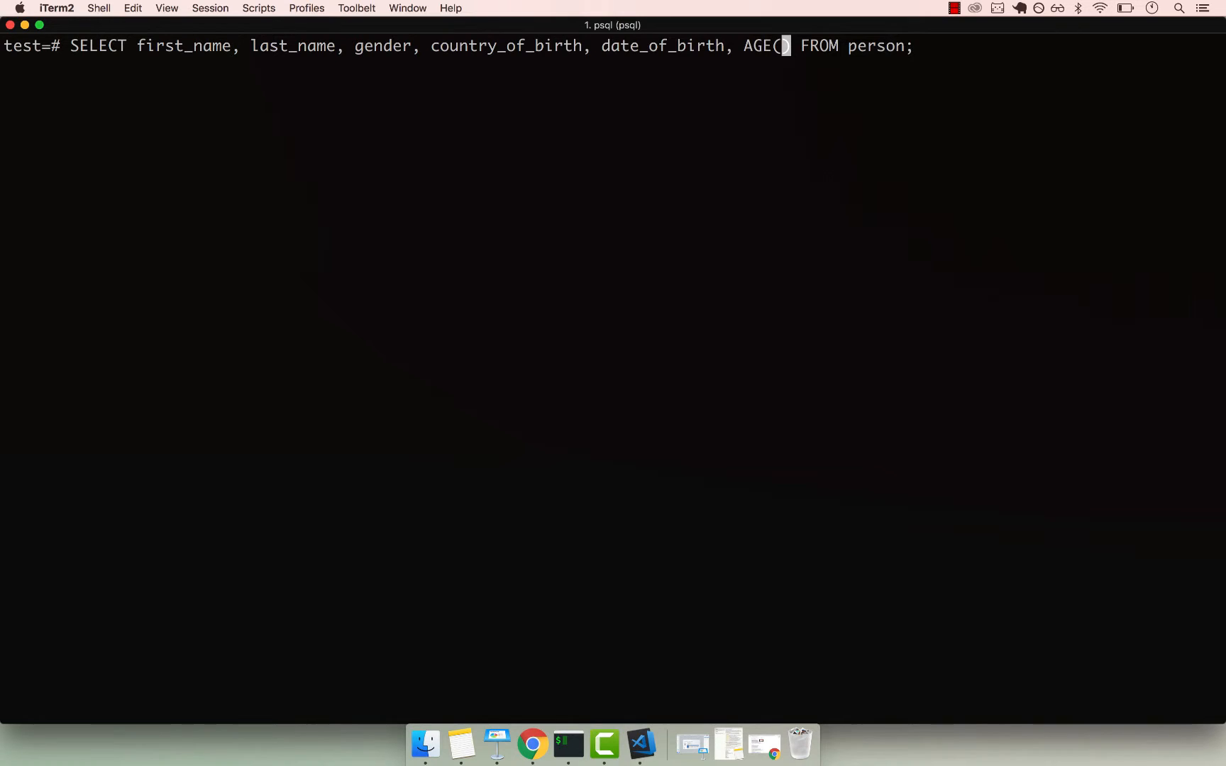
type("NOW(),")
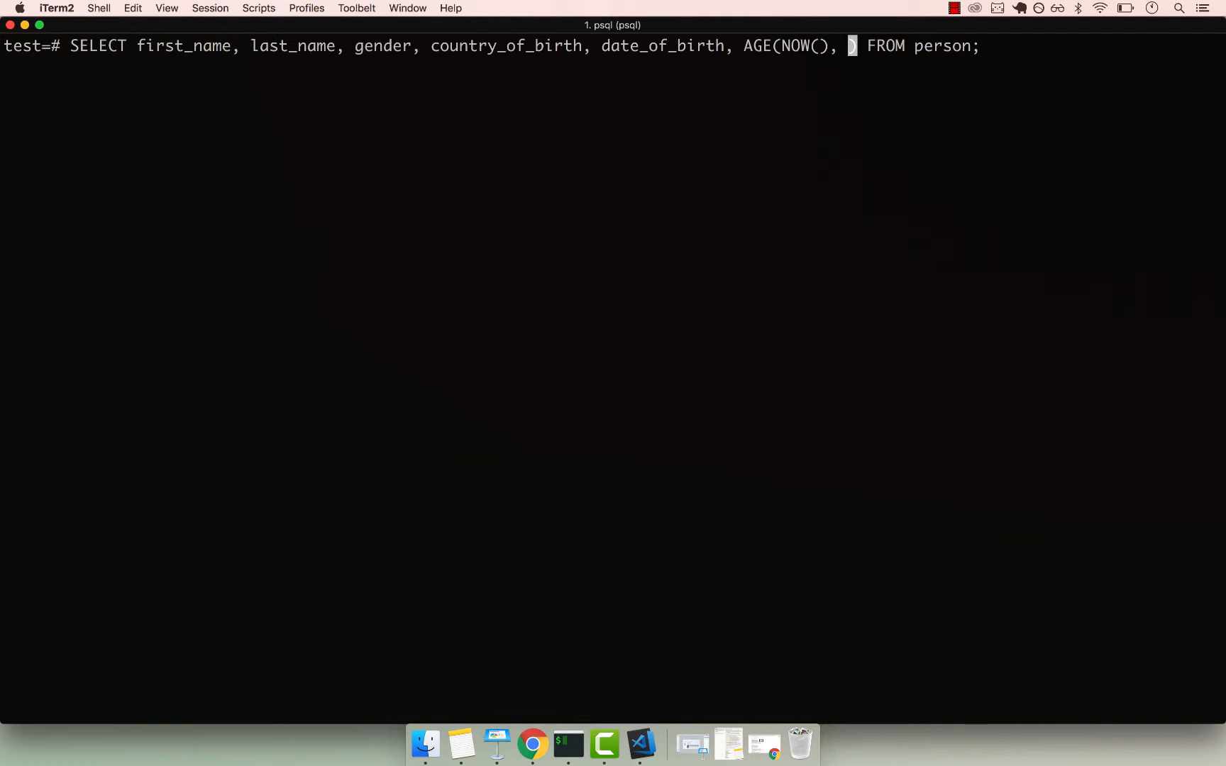
type("da")
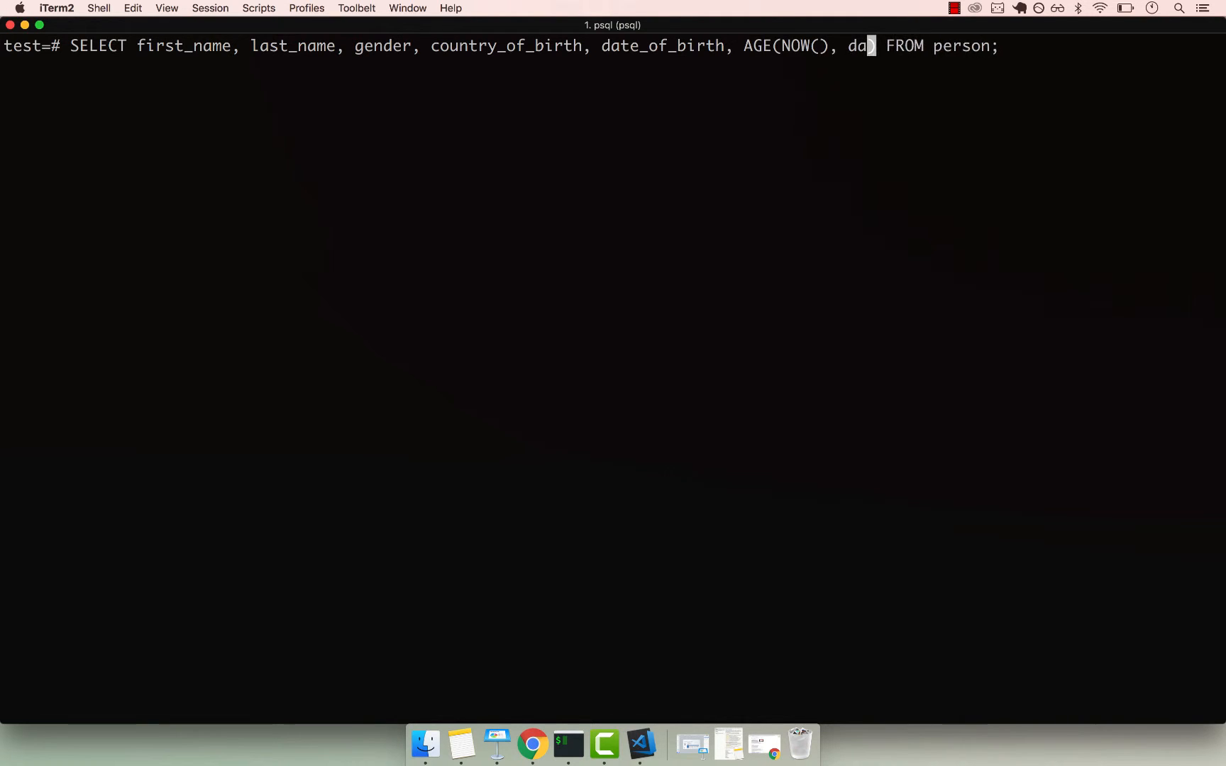
type("te_")
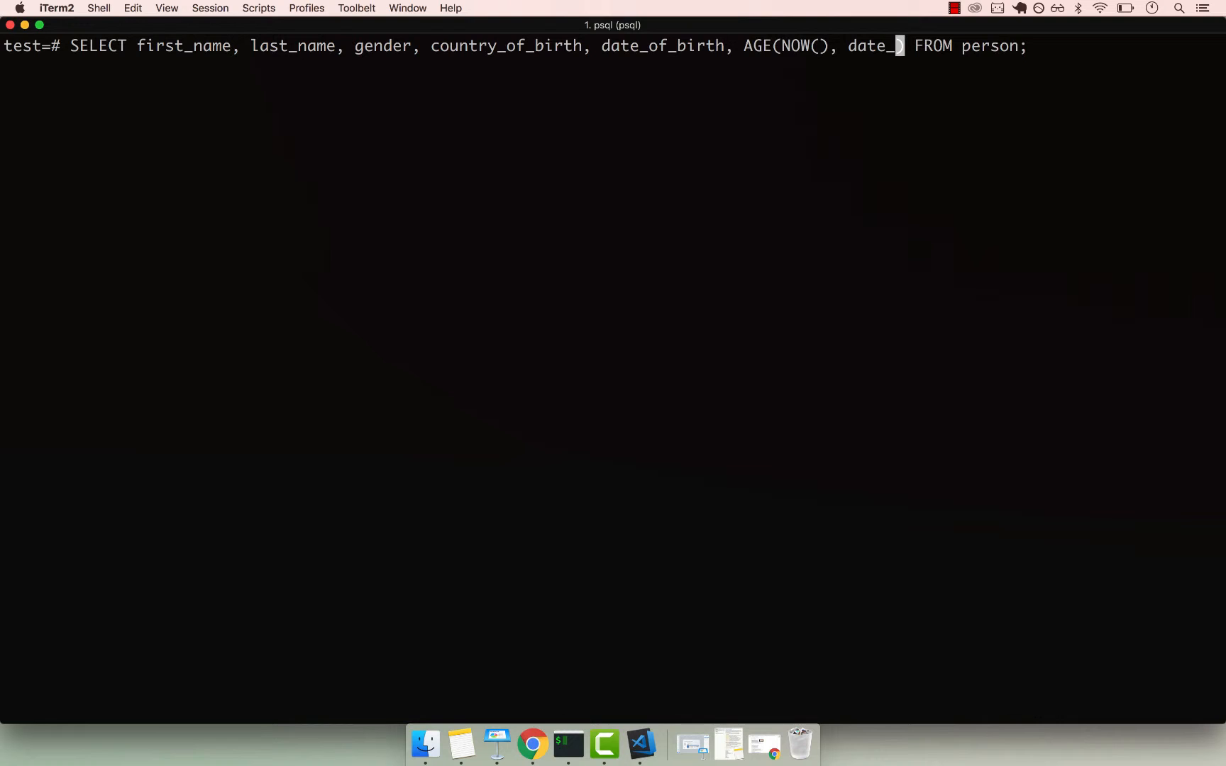
type("of_birth) AS")
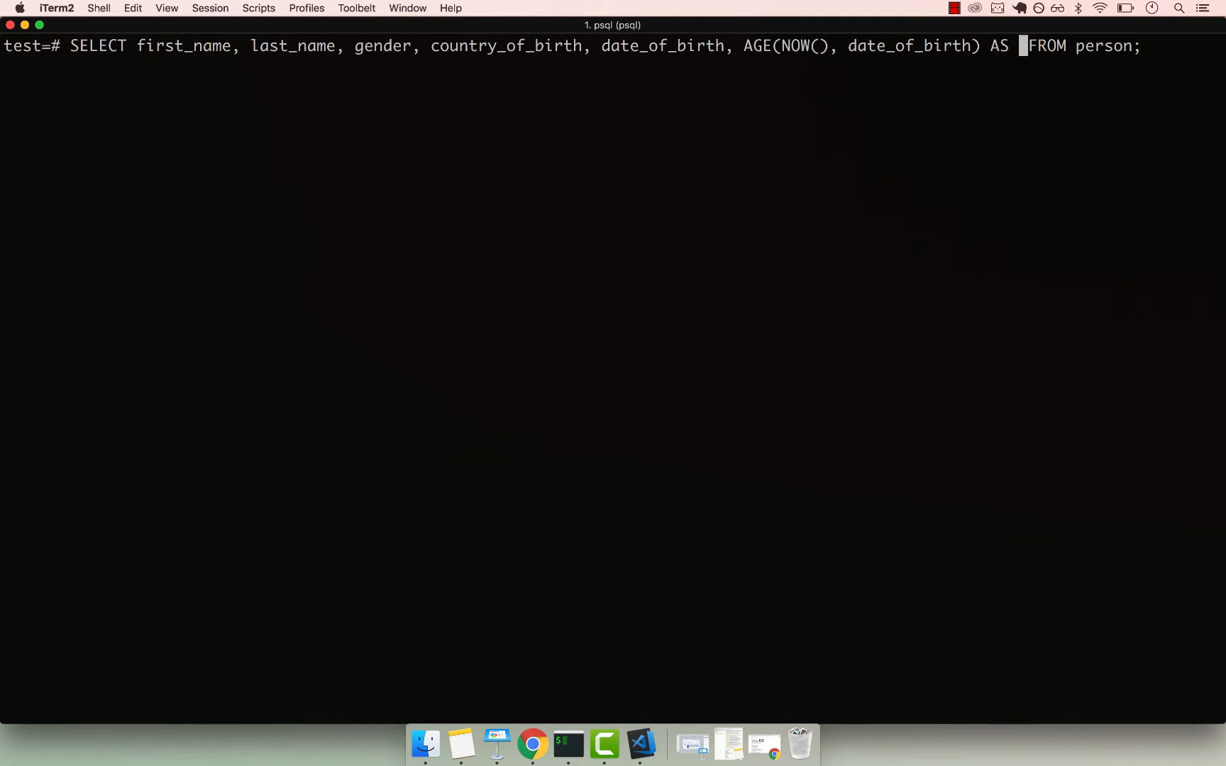
type("age")
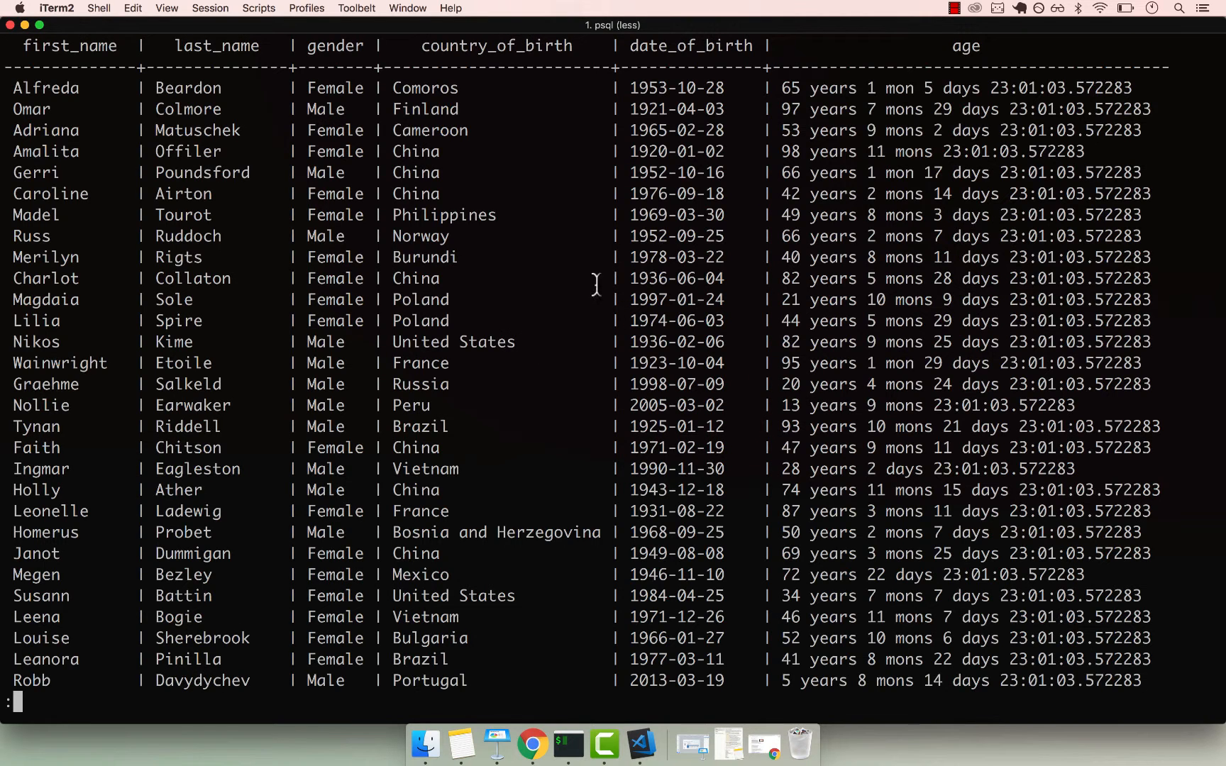
mouse_move(725, 130)
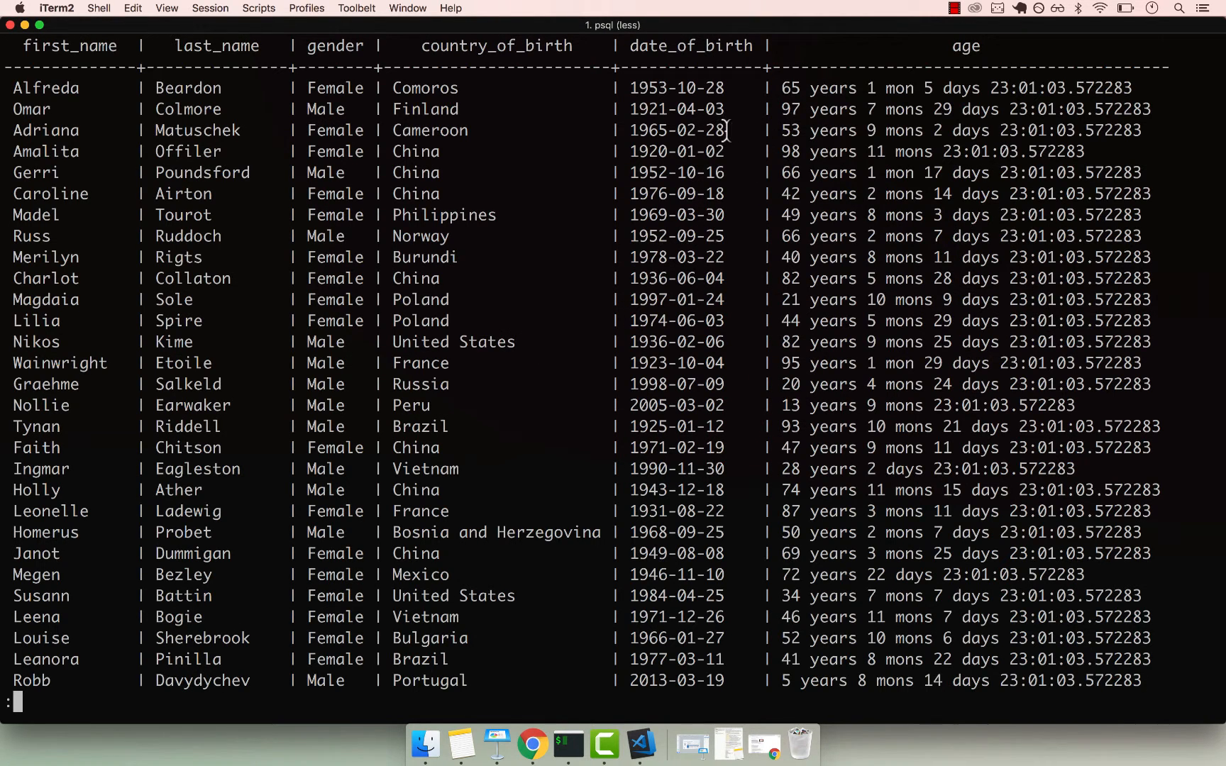
mouse_move(990, 46)
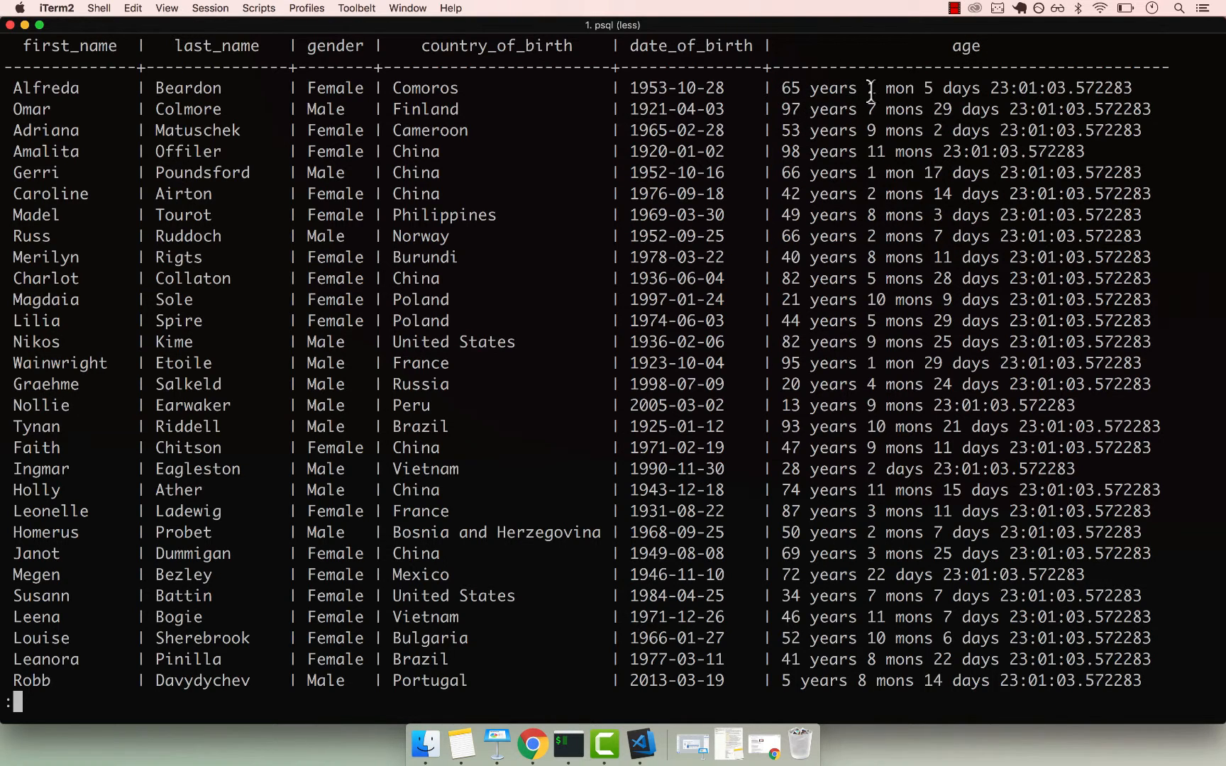
mouse_move(928, 88)
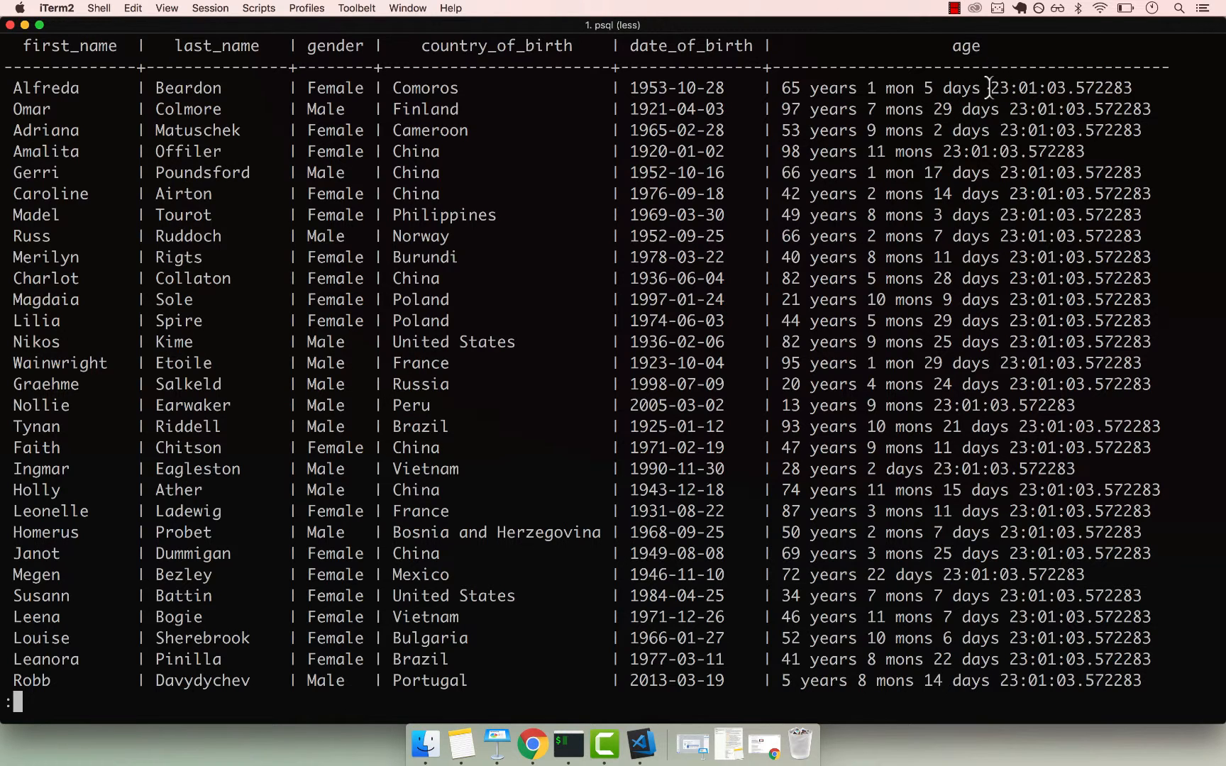
mouse_move(806, 86)
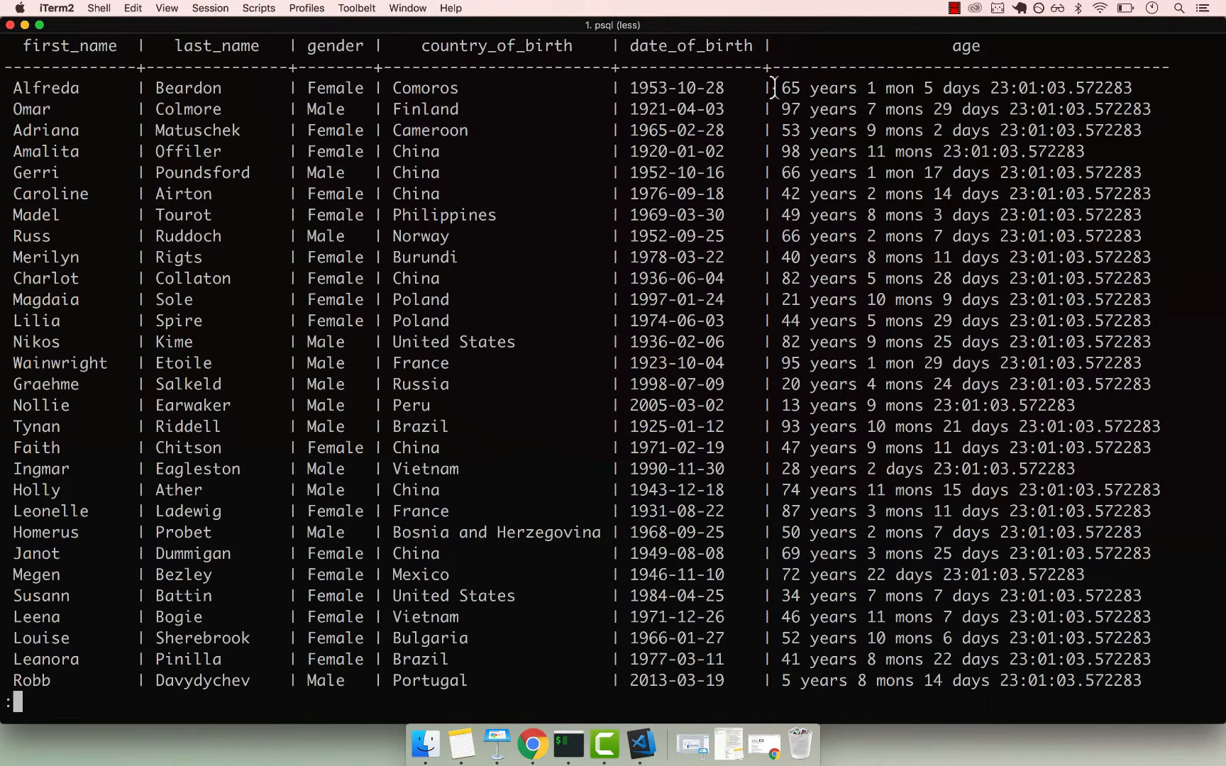
Step: Highlight the first person's computed age value in the results
left_click_drag(779, 87, 1126, 87)
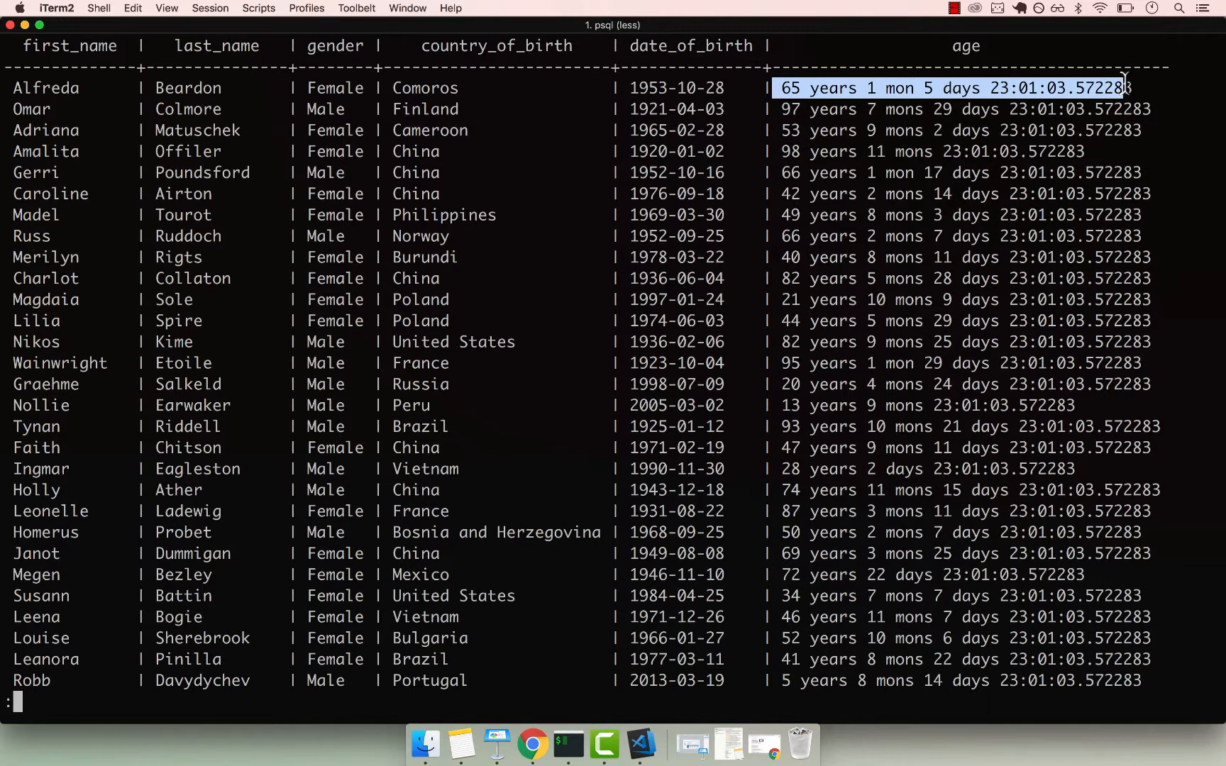